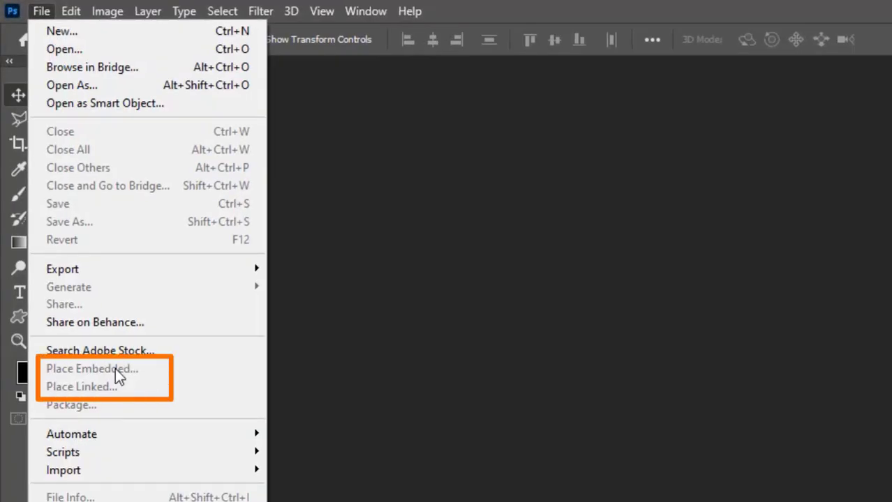
{"action": "mouse_move", "coordinate": [96, 394]}
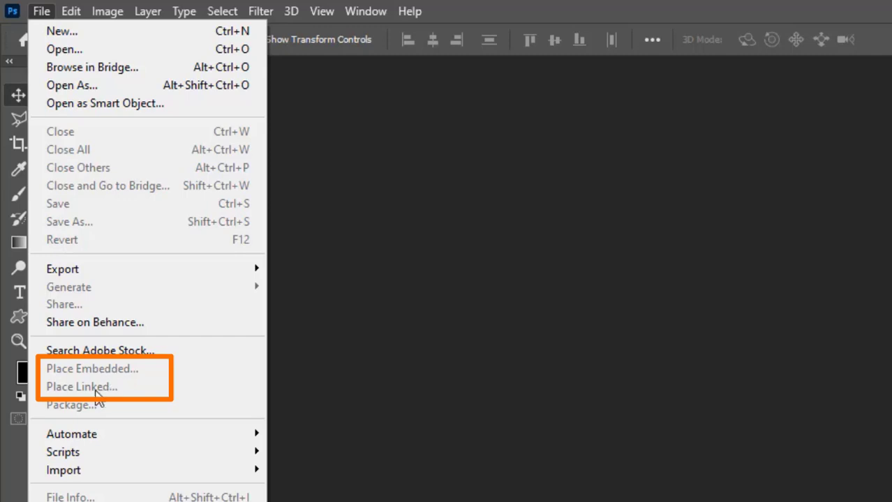
{"action": "mouse_move", "coordinate": [106, 379]}
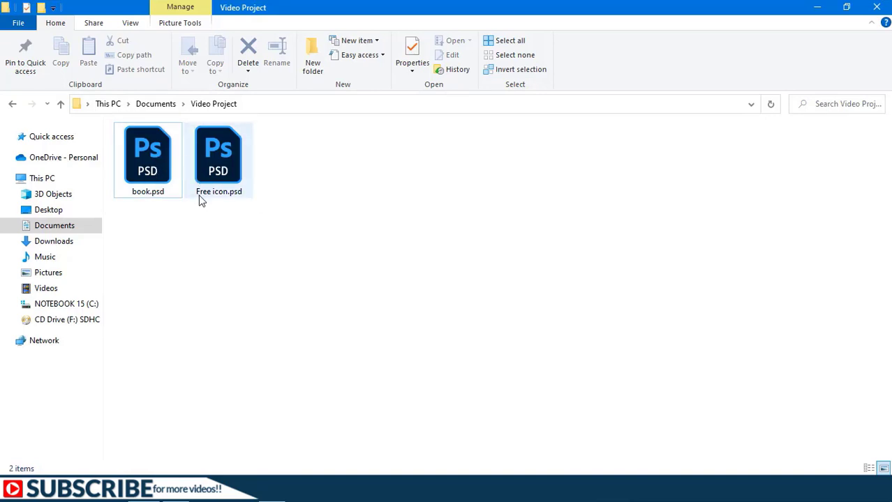
Step: Select book.psd in the Video Project folder and drag it onto Photoshop
{"action": "left_click", "coordinate": [203, 228]}
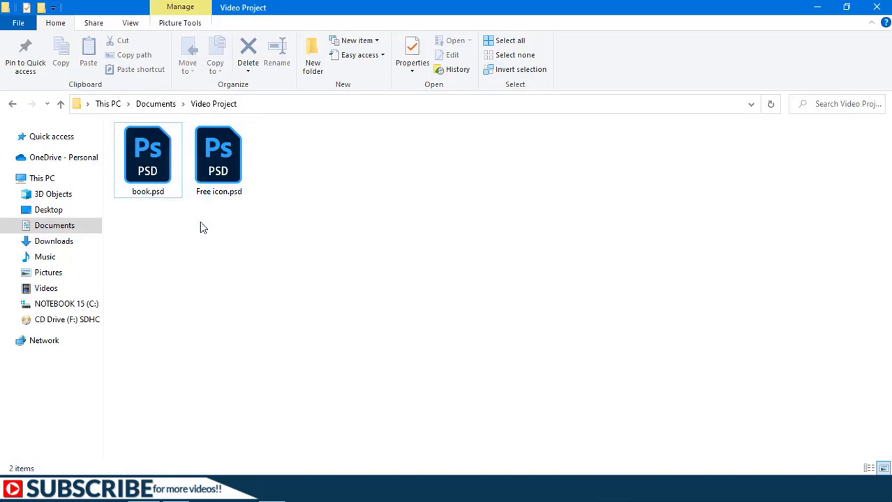
{"action": "left_click", "coordinate": [147, 157]}
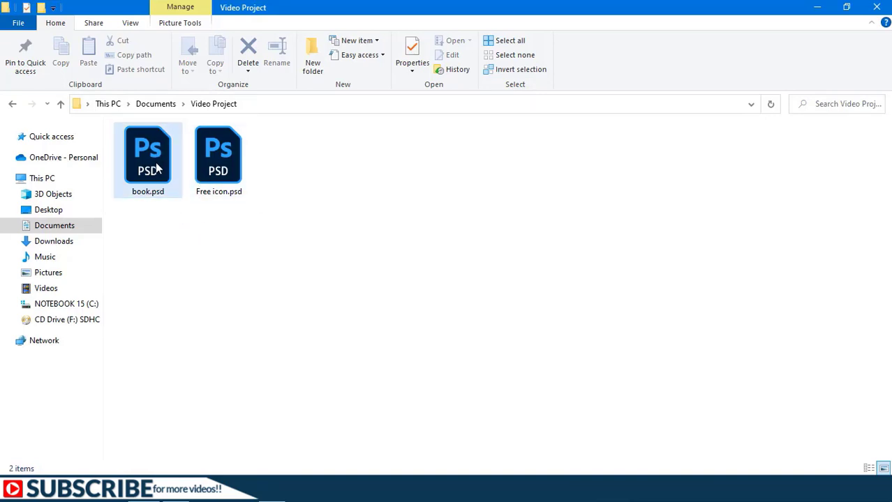
{"action": "mouse_move", "coordinate": [218, 157]}
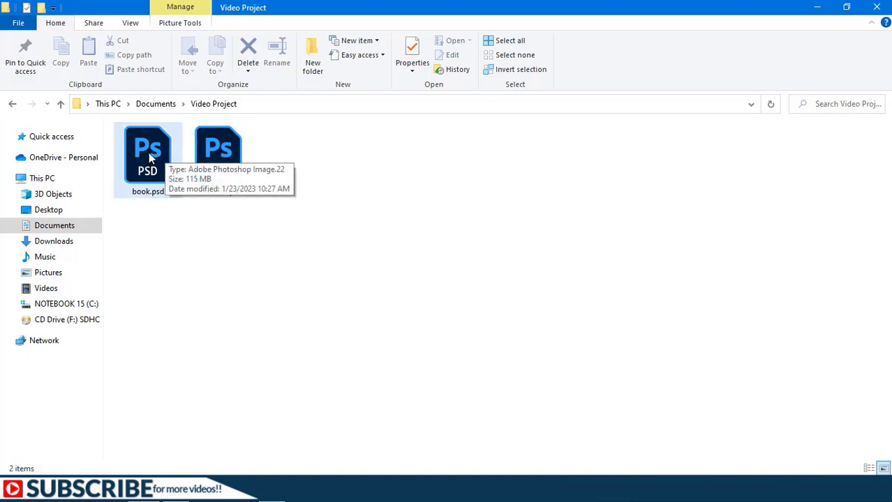
{"action": "left_click", "coordinate": [148, 153]}
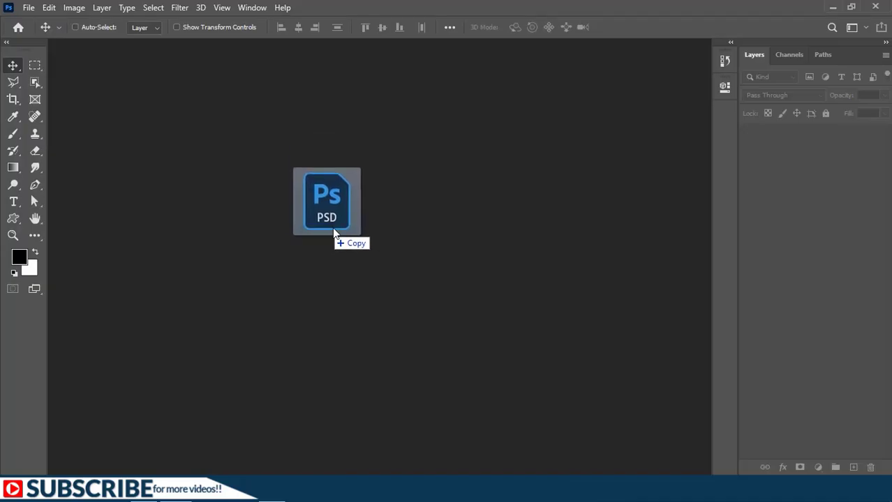
Step: Open book.psd and place Free icon.psd as an embedded layer via File > Place Embedded
{"action": "left_click", "coordinate": [327, 203]}
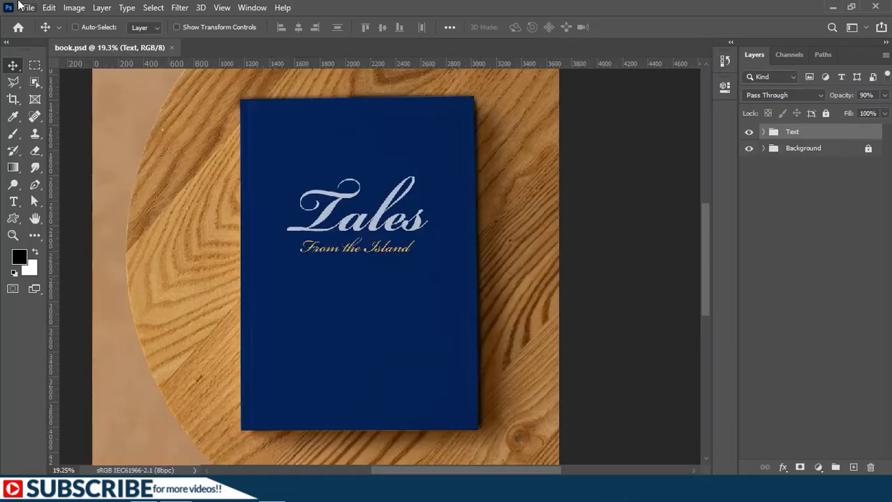
{"action": "left_click", "coordinate": [28, 7]}
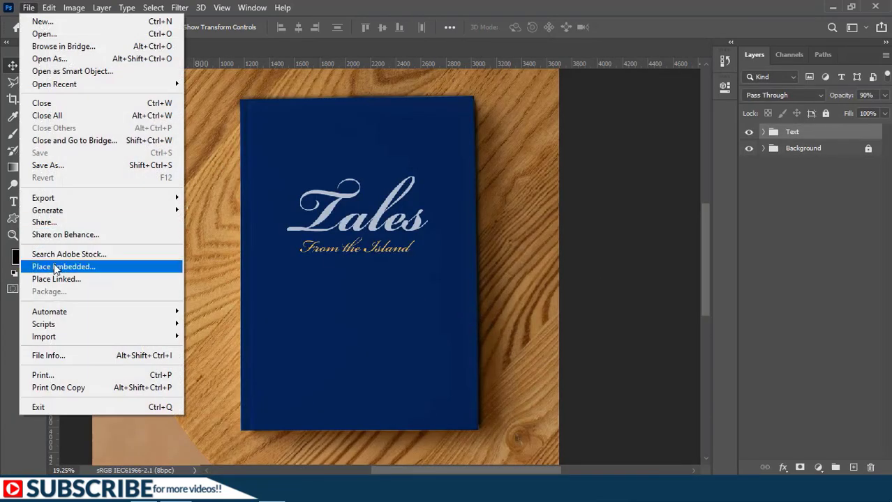
{"action": "left_click", "coordinate": [64, 267]}
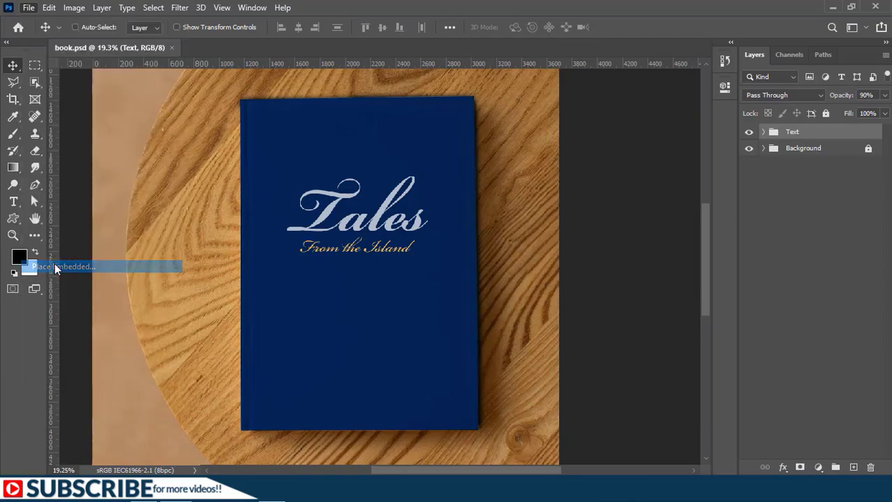
{"action": "left_click", "coordinate": [66, 267]}
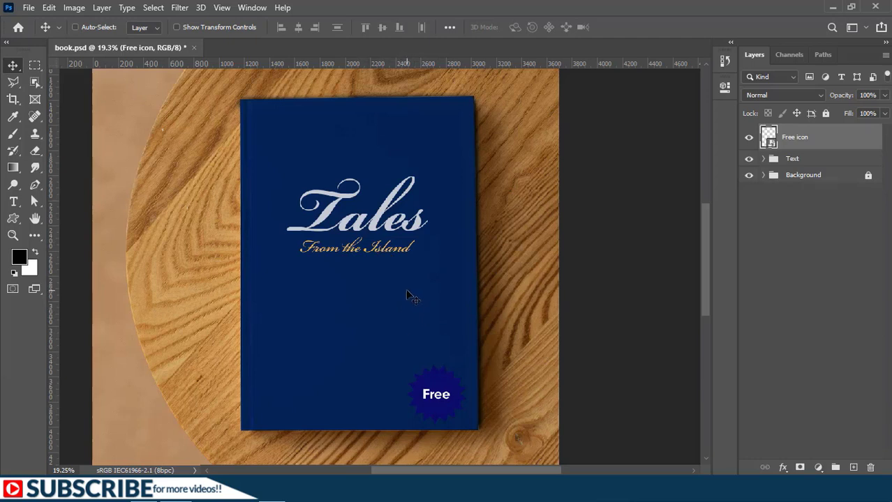
{"action": "mouse_move", "coordinate": [541, 248]}
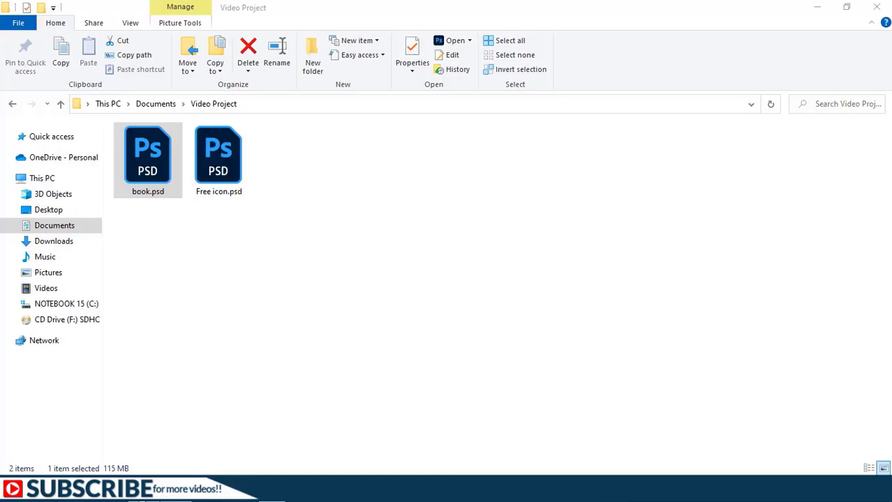
Step: Select book.psd in File Explorer and double-click it to open it in Photoshop
{"action": "left_click", "coordinate": [218, 157]}
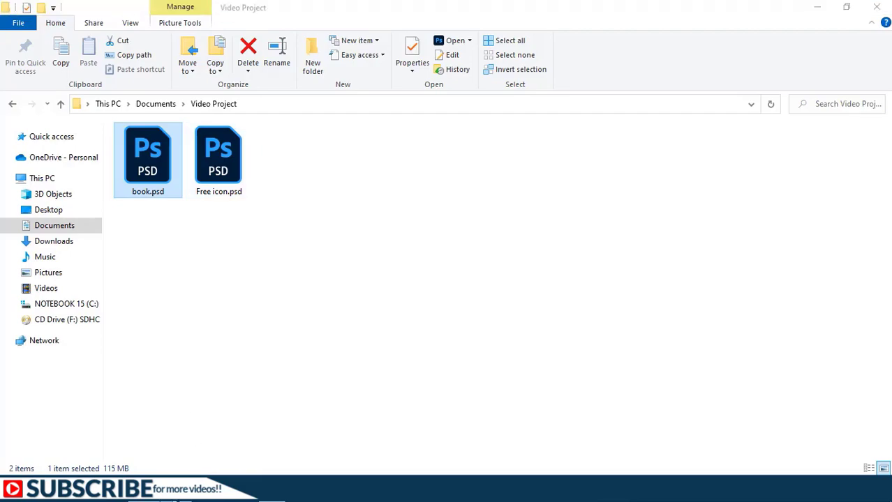
{"action": "double_click", "coordinate": [148, 154]}
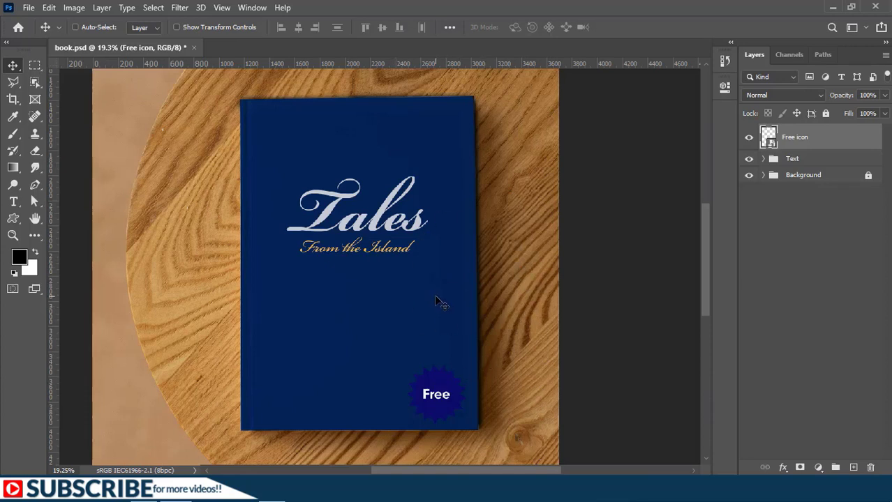
{"action": "mouse_move", "coordinate": [277, 195]}
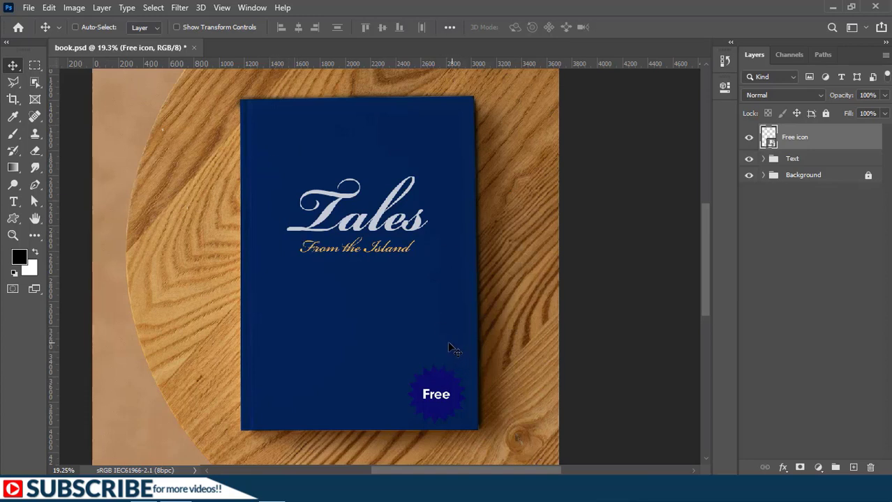
{"action": "mouse_move", "coordinate": [453, 396]}
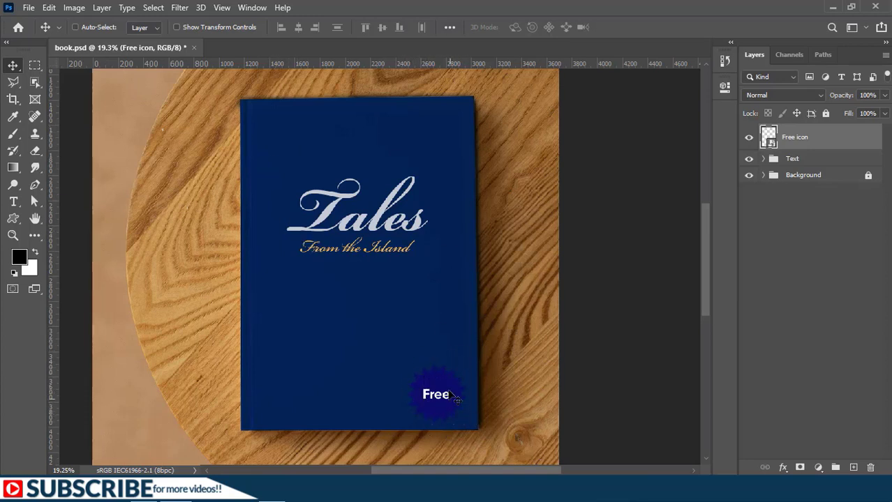
{"action": "left_click", "coordinate": [29, 7]}
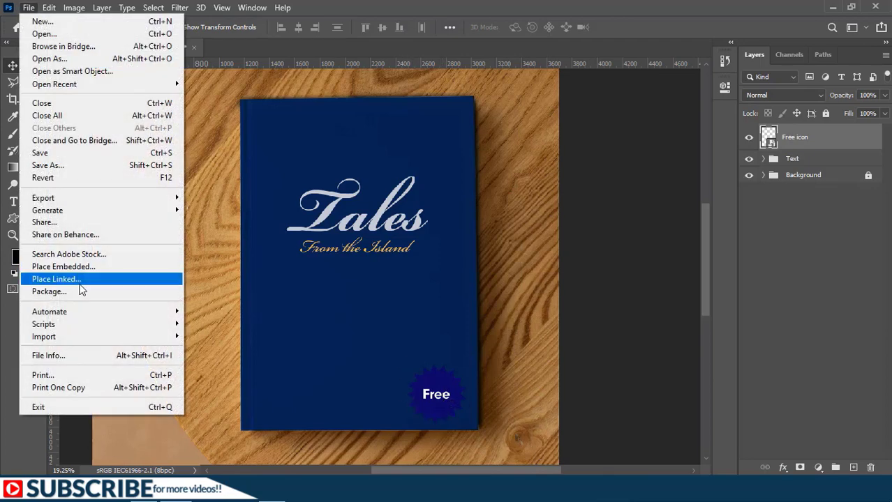
{"action": "mouse_move", "coordinate": [63, 266]}
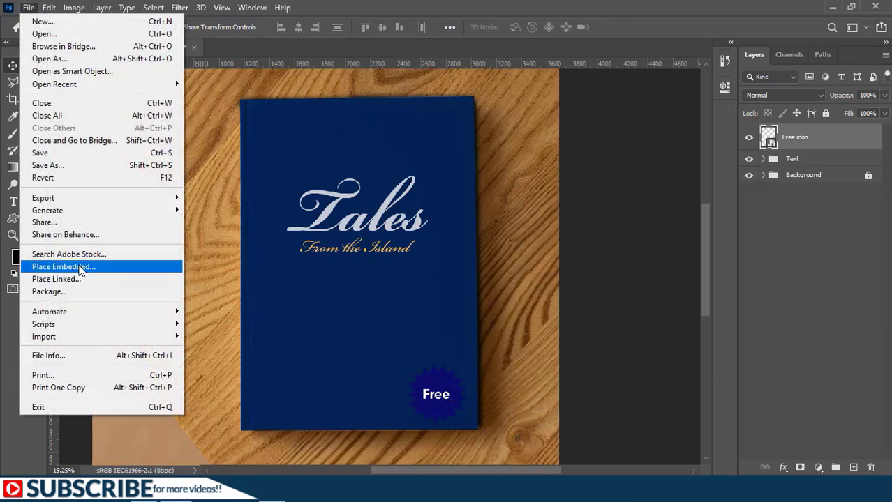
{"action": "mouse_move", "coordinate": [56, 279]}
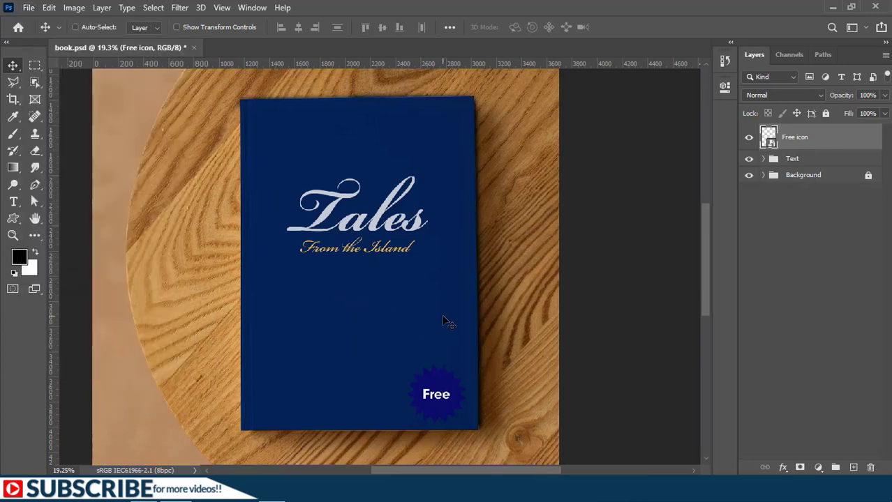
{"action": "mouse_move", "coordinate": [454, 401]}
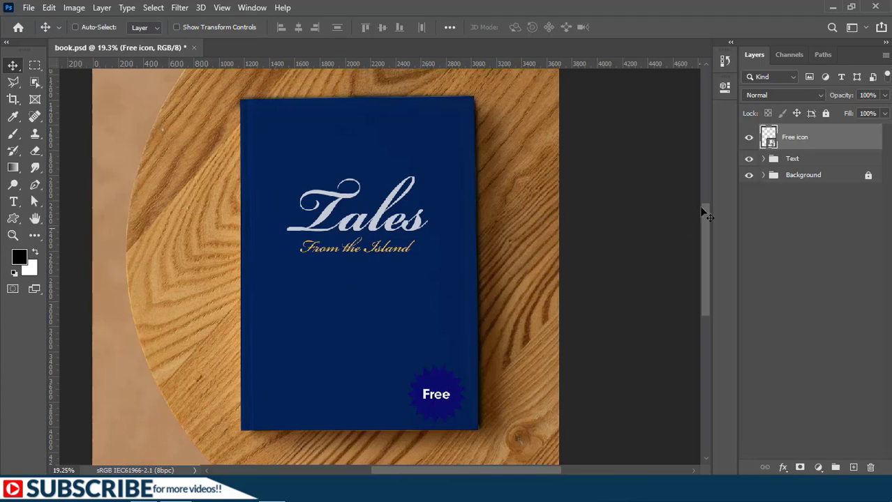
{"action": "mouse_move", "coordinate": [802, 139]}
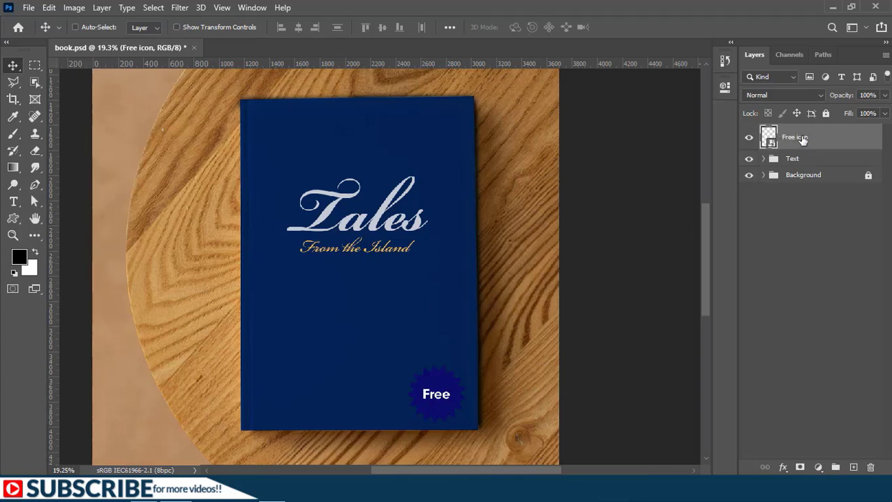
Step: Swap the embedded badge for a linked Free icon in the lower-right corner, then open Free icon.psd
{"action": "left_click", "coordinate": [28, 8]}
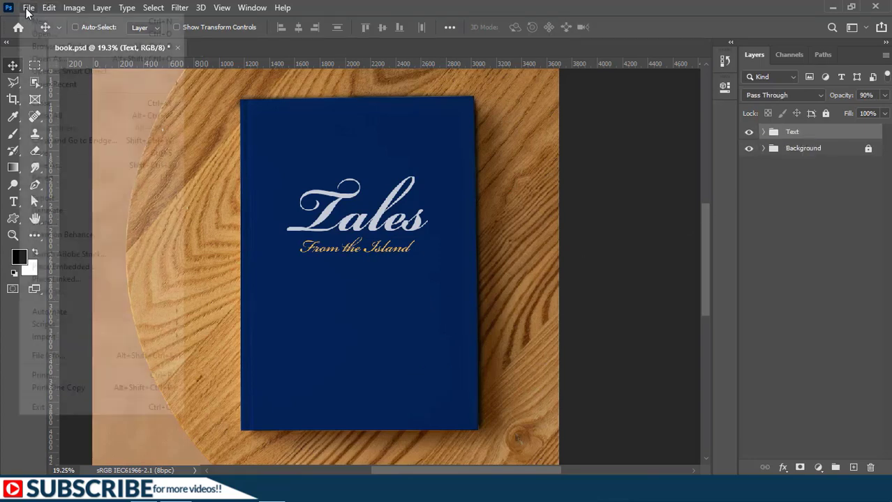
{"action": "left_click", "coordinate": [29, 7]}
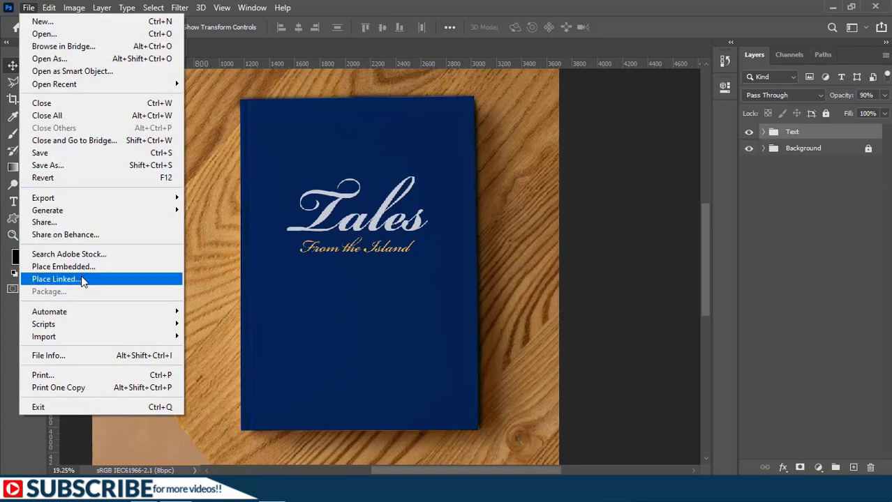
{"action": "left_click", "coordinate": [55, 279]}
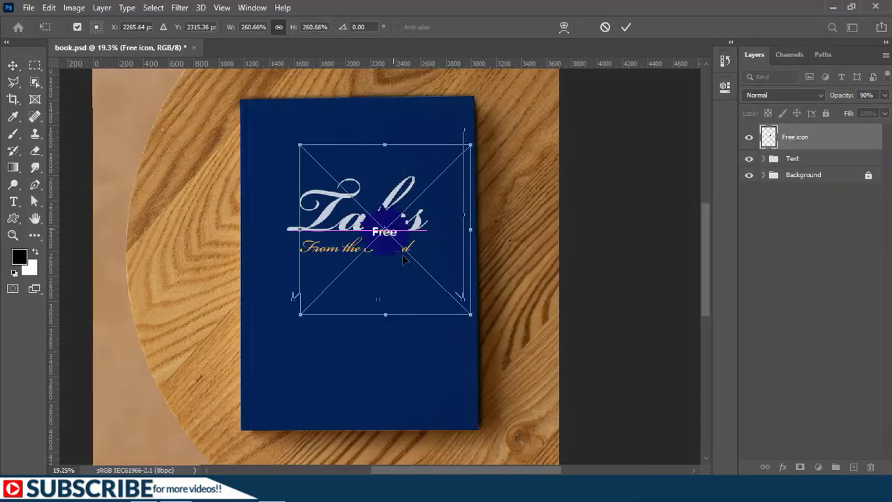
{"action": "left_click_drag", "start_coordinate": [384, 230], "coordinate": [442, 380]}
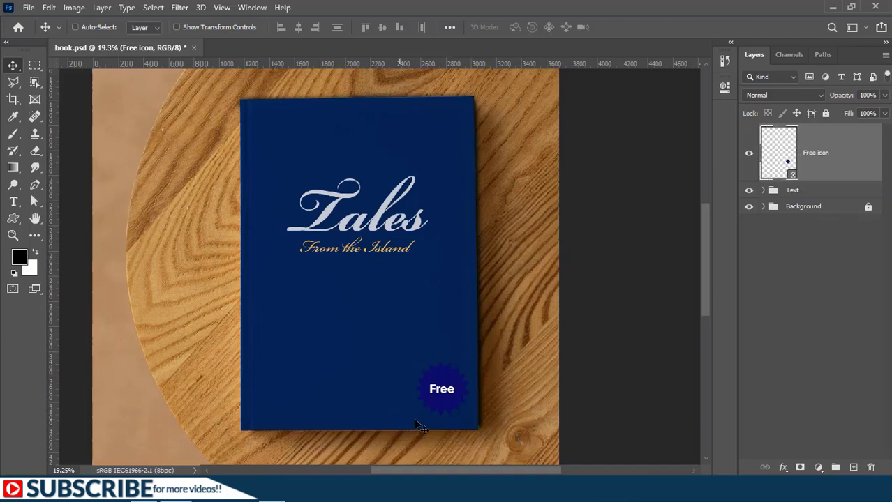
{"action": "mouse_move", "coordinate": [387, 376]}
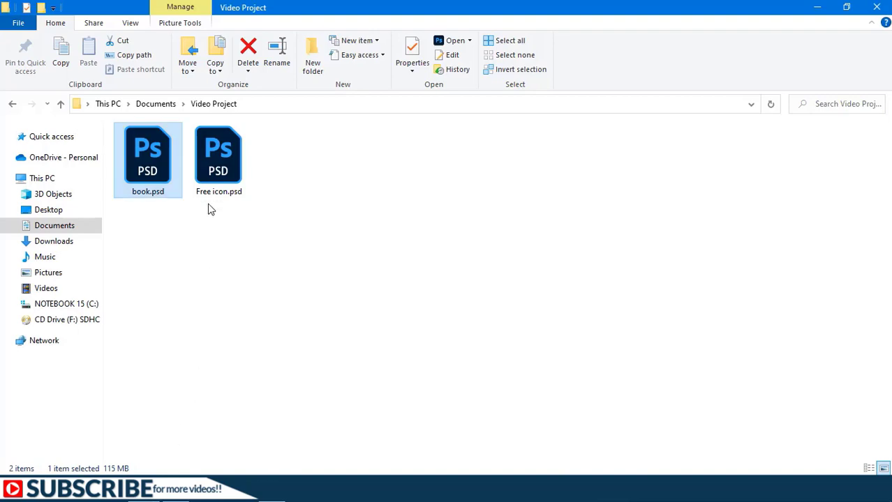
{"action": "double_click", "coordinate": [219, 154]}
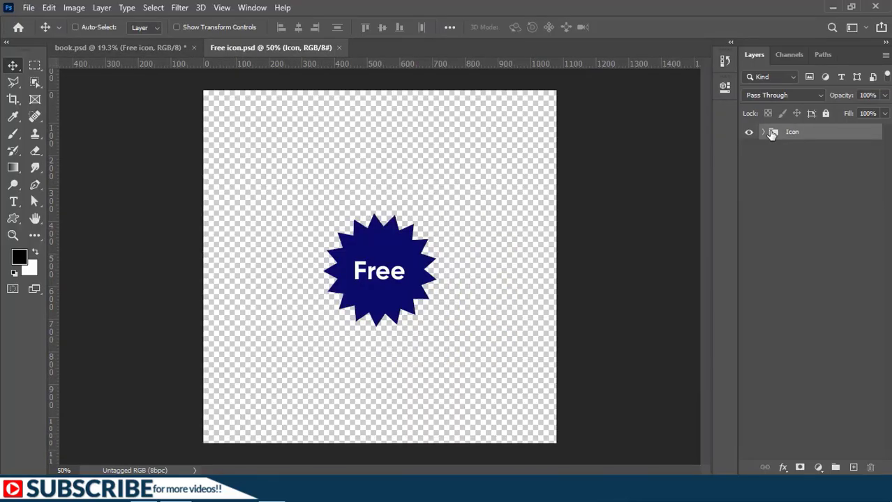
Step: In Free icon.psd, make the BKG shape yellow and the Free text black
{"action": "left_click", "coordinate": [763, 131]}
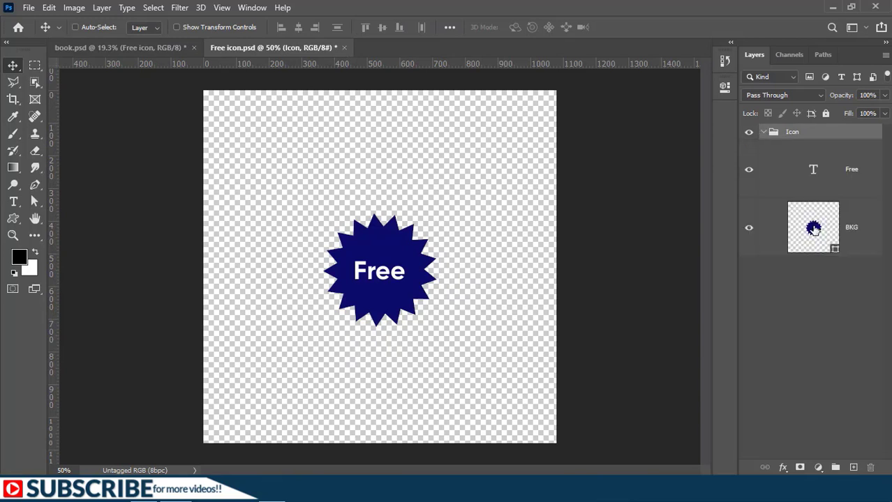
{"action": "double_click", "coordinate": [813, 227]}
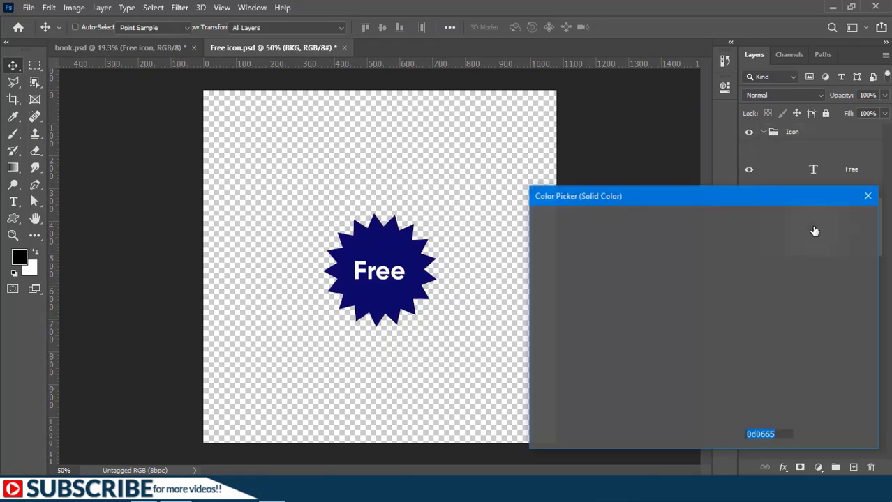
{"action": "left_click", "coordinate": [653, 243]}
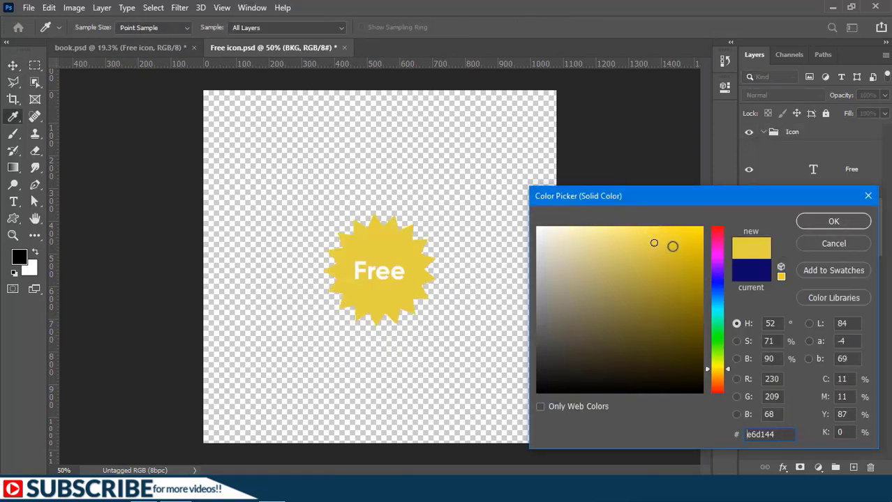
{"action": "left_click", "coordinate": [833, 222]}
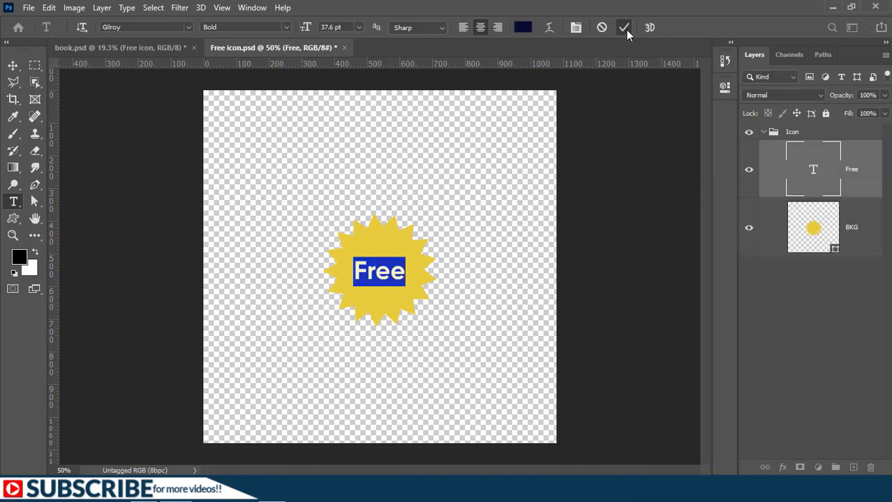
{"action": "left_click", "coordinate": [623, 27]}
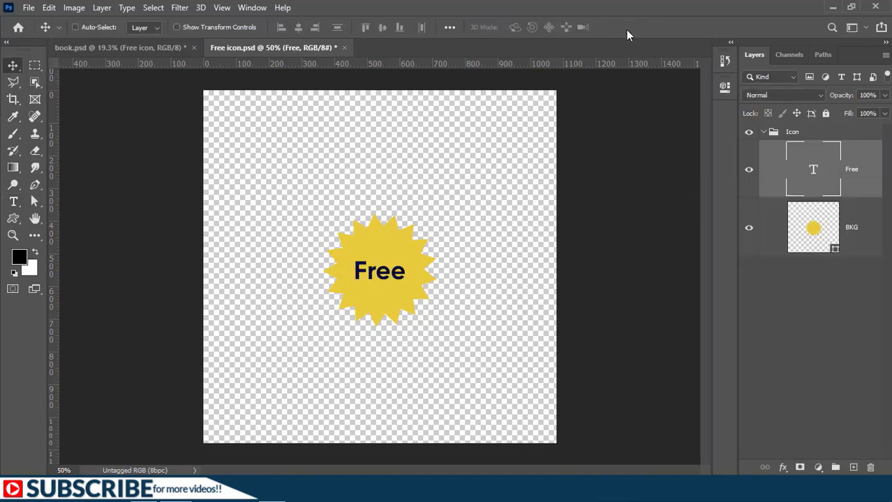
{"action": "mouse_move", "coordinate": [184, 114]}
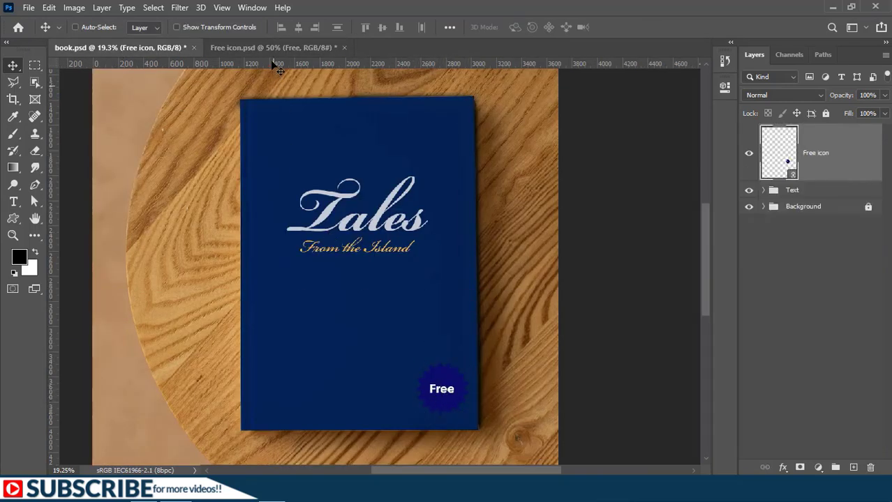
Step: Save Free icon.psd and switch to book.psd to see the linked badge turn yellow
{"action": "left_click", "coordinate": [271, 48]}
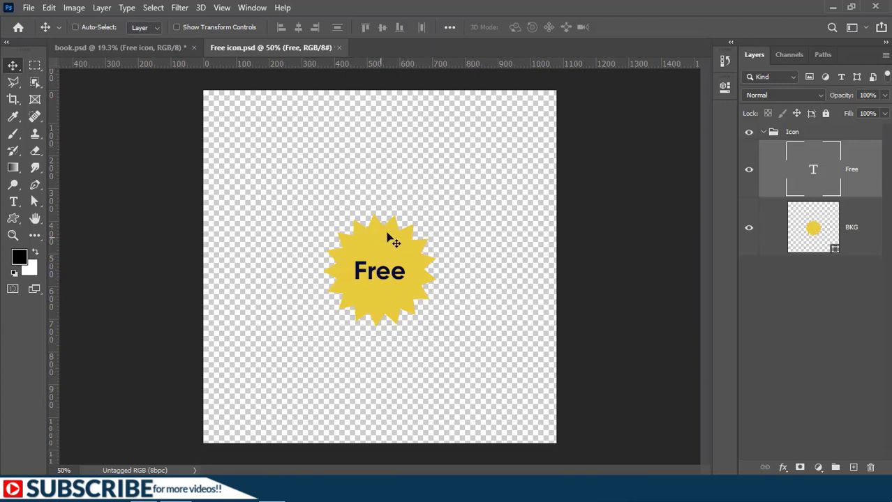
{"action": "mouse_move", "coordinate": [278, 48]}
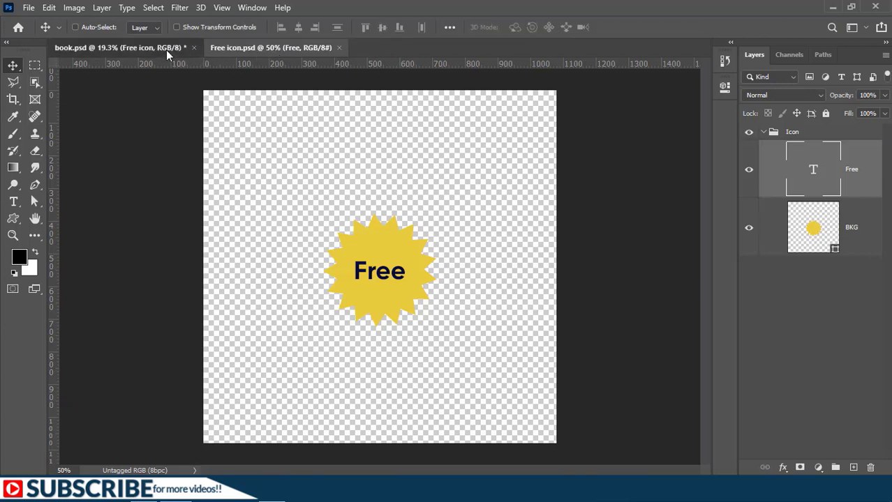
{"action": "left_click", "coordinate": [105, 47]}
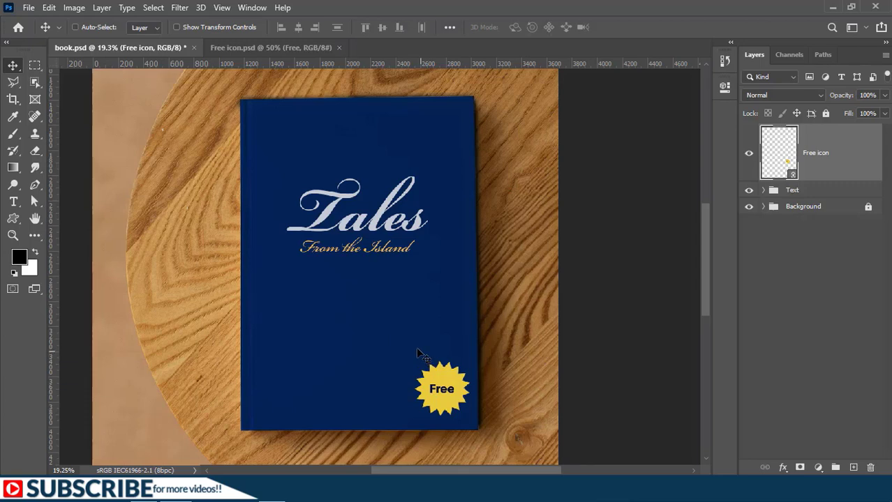
{"action": "mouse_move", "coordinate": [408, 301]}
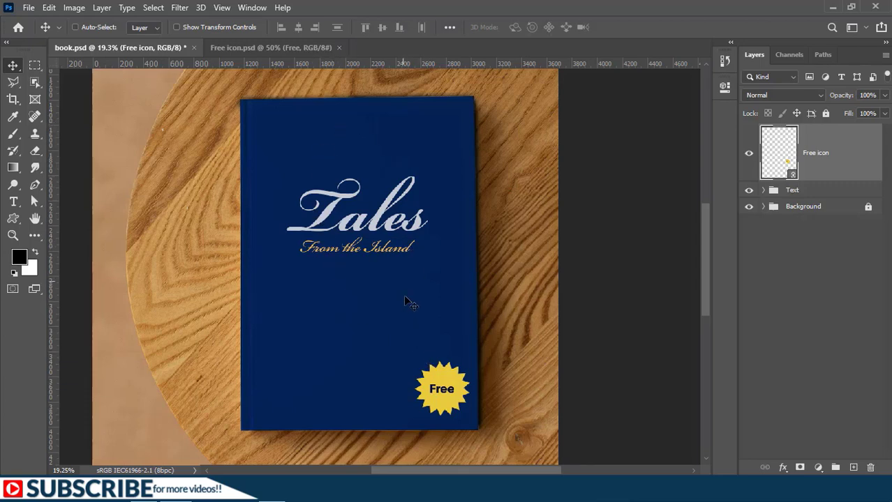
{"action": "mouse_move", "coordinate": [426, 347]}
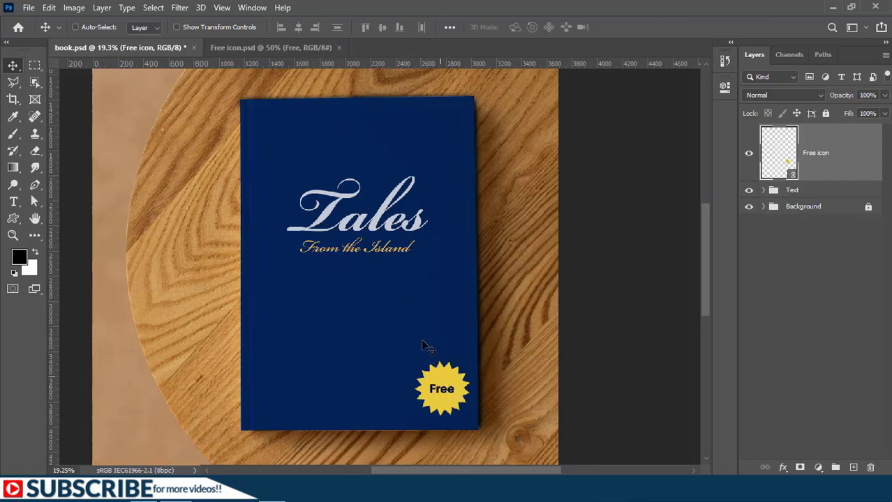
{"action": "mouse_move", "coordinate": [391, 293]}
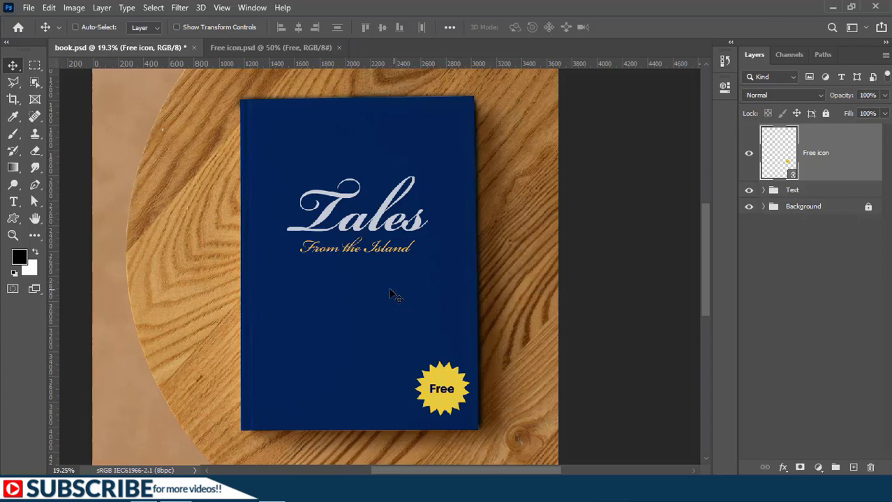
{"action": "mouse_move", "coordinate": [438, 366]}
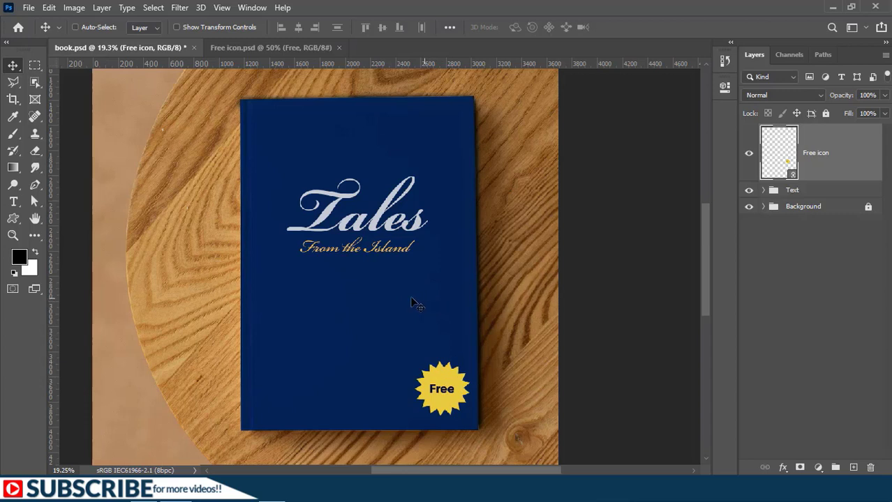
{"action": "mouse_move", "coordinate": [564, 297]}
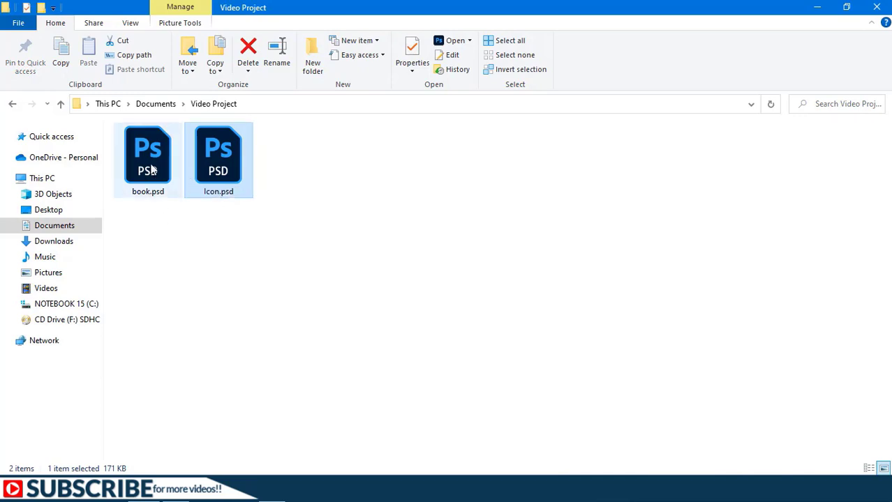
Step: Select book.psd in File Explorer next to the renamed Icon.psd
{"action": "left_click", "coordinate": [147, 159]}
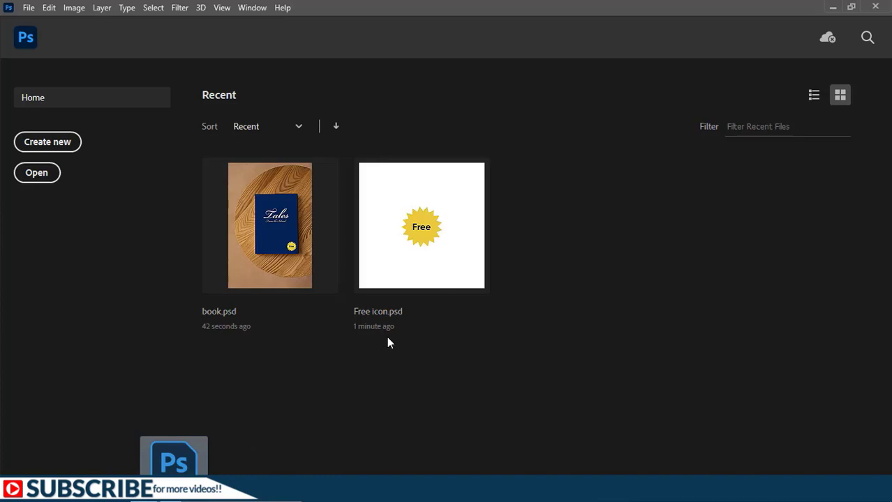
Step: Open book.psd, bringing up the missing linked Free icon.psd warning
{"action": "double_click", "coordinate": [269, 226]}
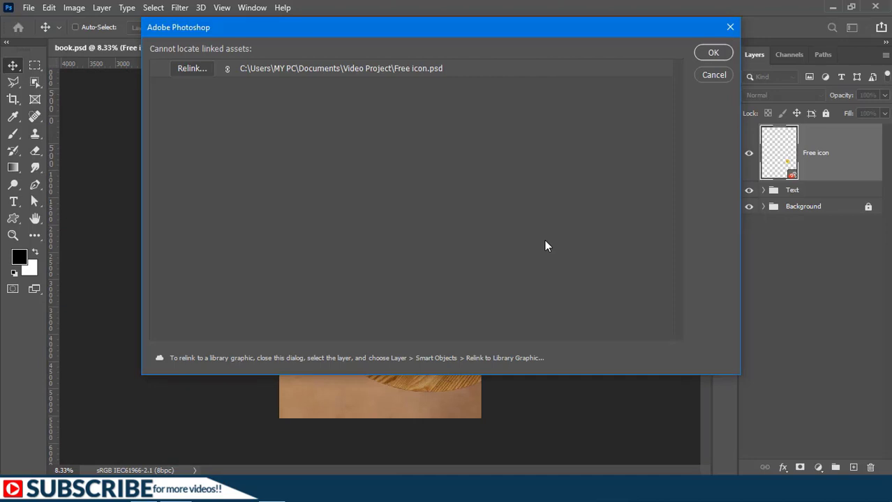
{"action": "mouse_move", "coordinate": [352, 161]}
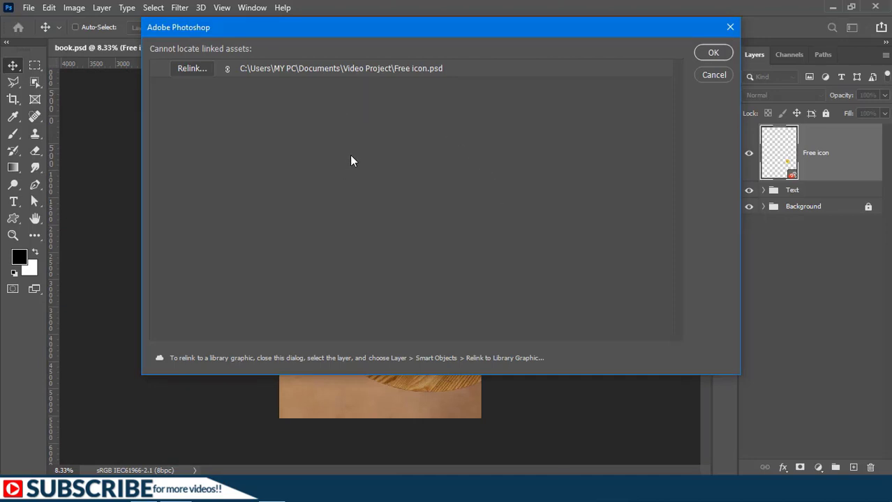
{"action": "mouse_move", "coordinate": [355, 37]}
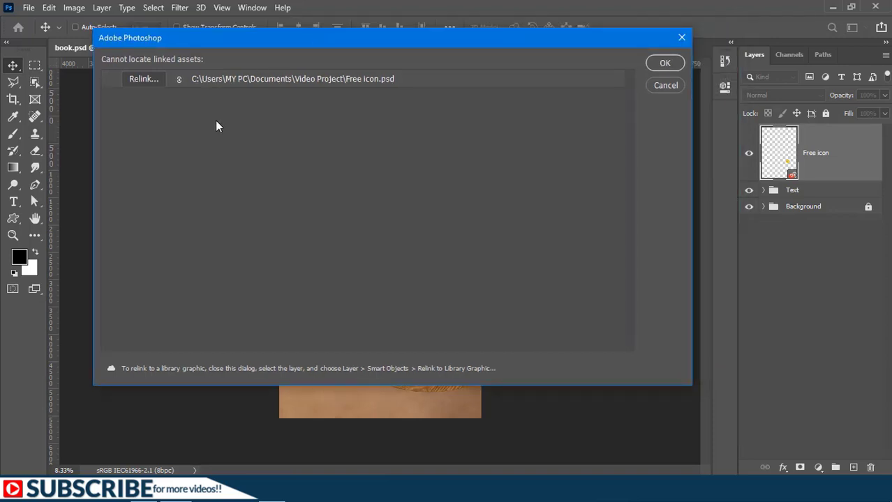
{"action": "mouse_move", "coordinate": [333, 124]}
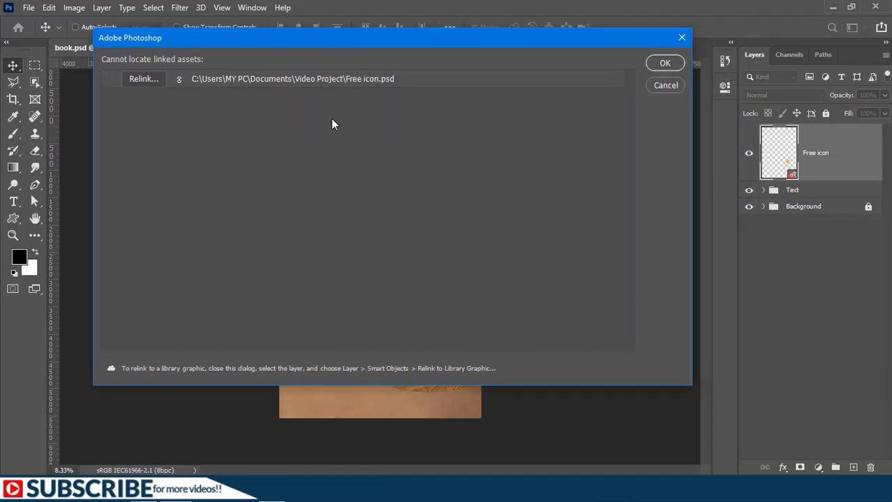
{"action": "mouse_move", "coordinate": [349, 149]}
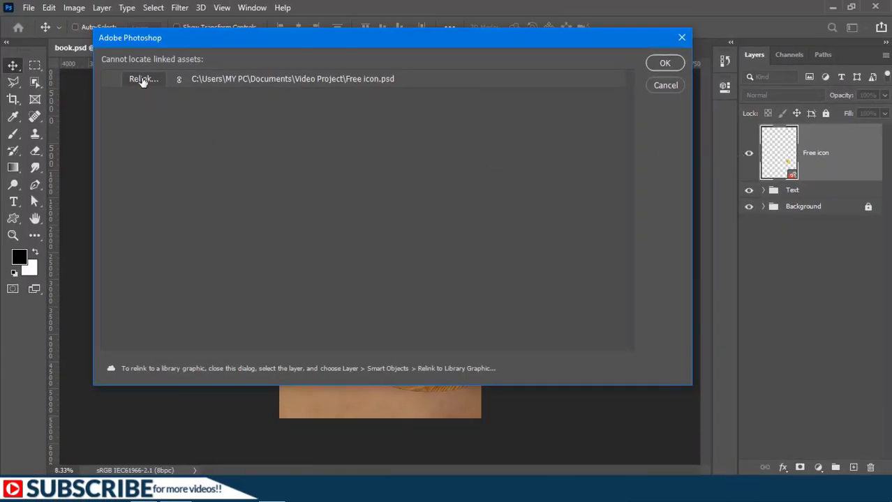
{"action": "mouse_move", "coordinate": [145, 82]}
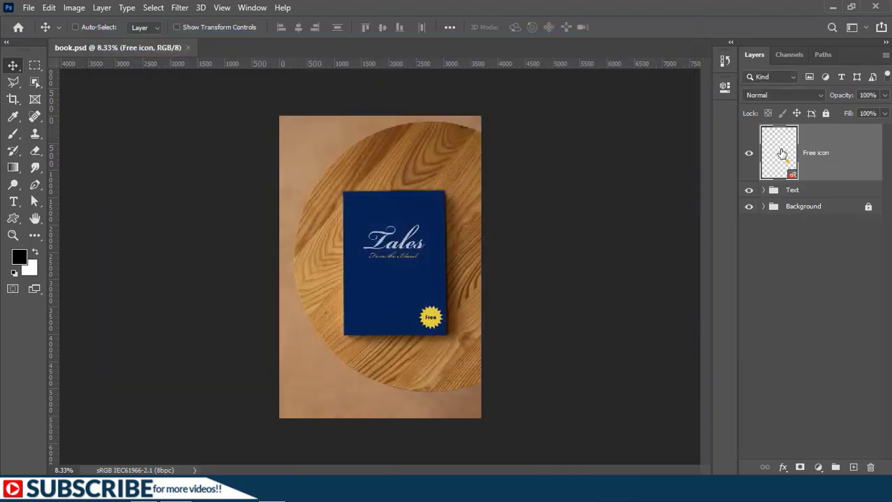
{"action": "mouse_move", "coordinate": [822, 144]}
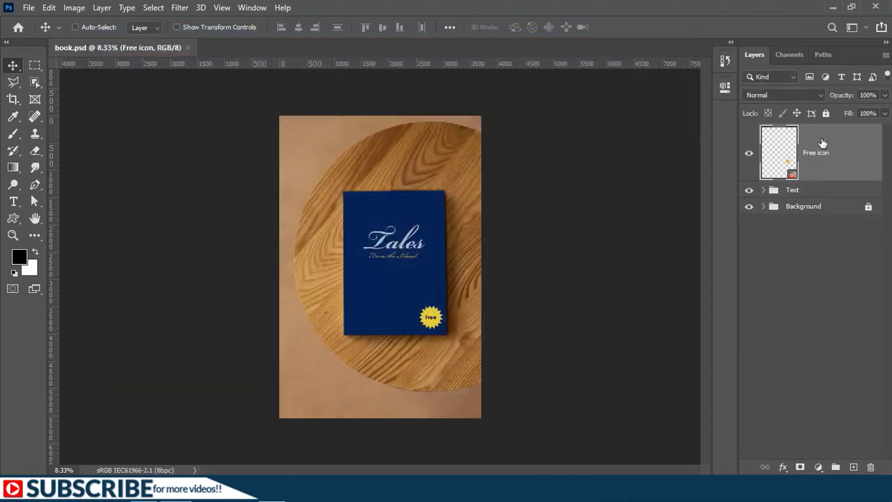
Step: Relink the Free icon badge layer to Icon.psd using Relink to File
{"action": "right_click", "coordinate": [816, 152]}
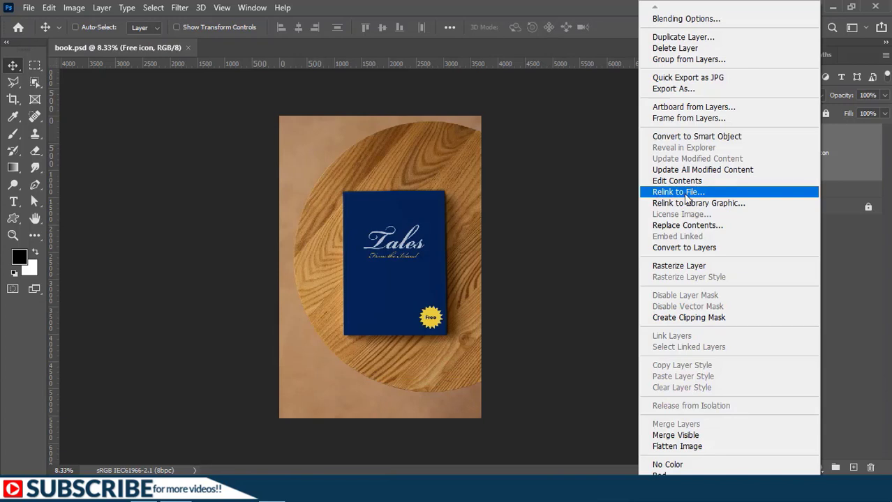
{"action": "mouse_move", "coordinate": [694, 197]}
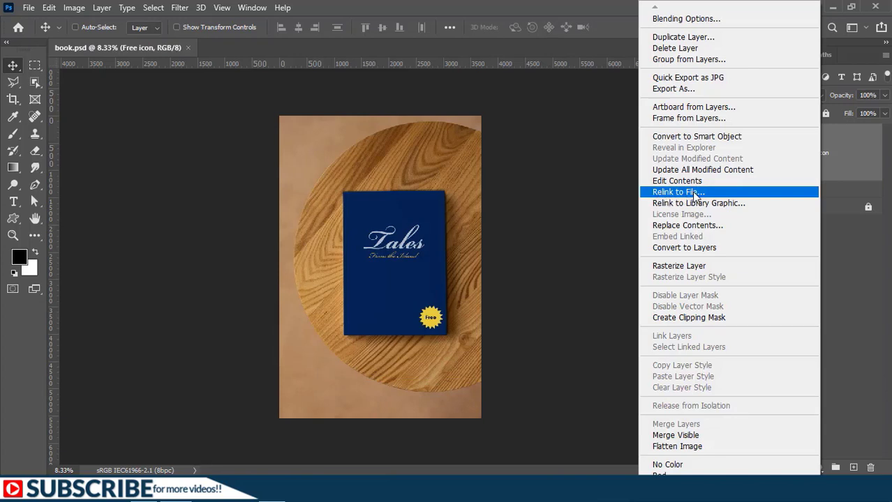
{"action": "mouse_move", "coordinate": [707, 203]}
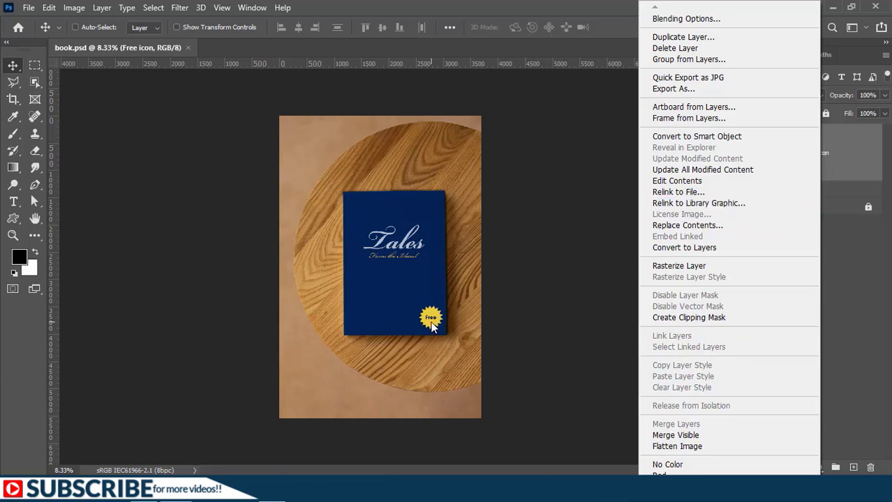
{"action": "mouse_move", "coordinate": [696, 237]}
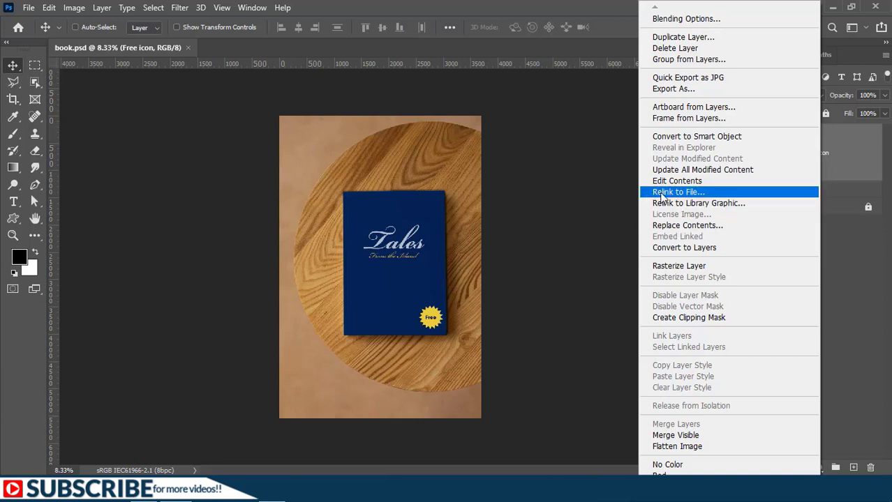
{"action": "left_click", "coordinate": [676, 191]}
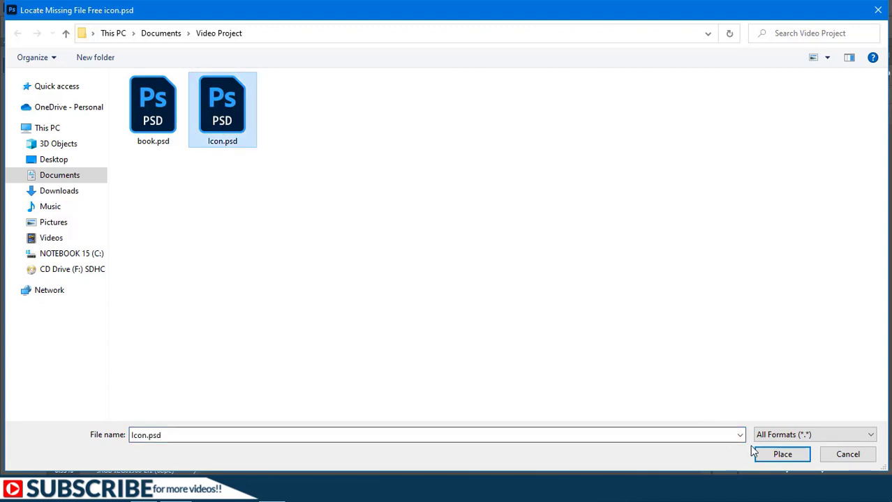
{"action": "left_click", "coordinate": [781, 454]}
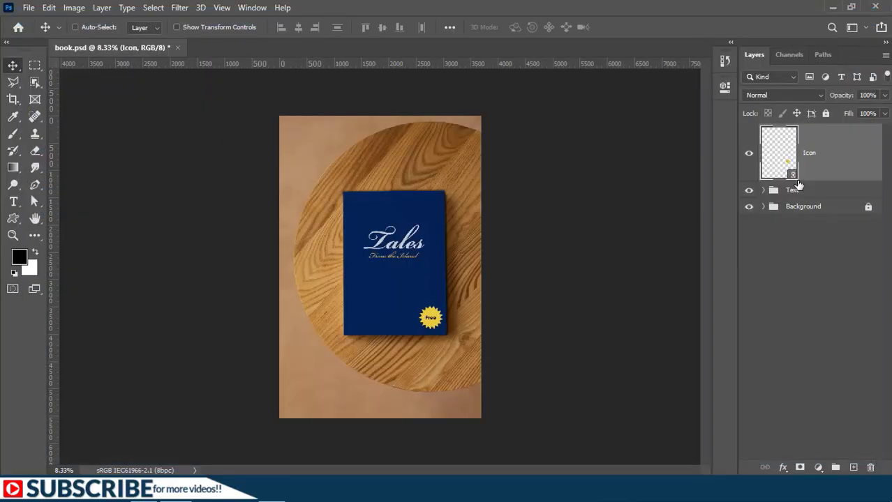
{"action": "mouse_move", "coordinate": [349, 223]}
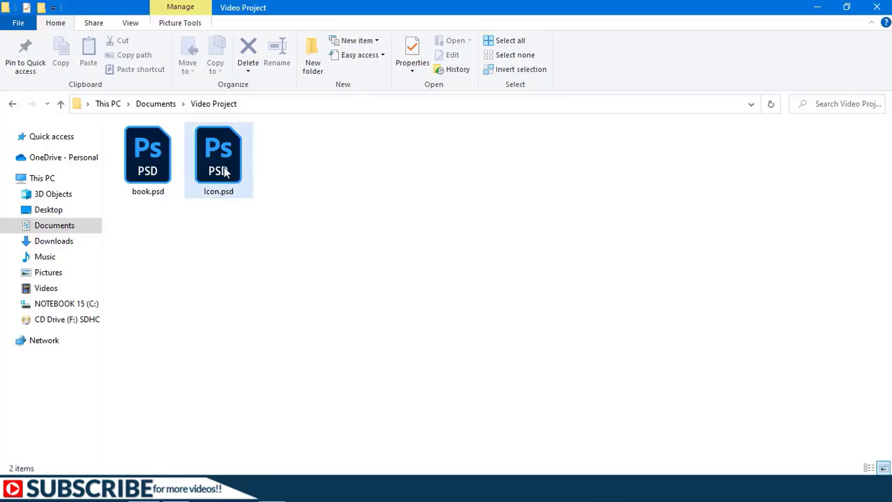
Step: Open Icon.psd and change the BKG shape fill from yellow to light blue
{"action": "double_click", "coordinate": [218, 151]}
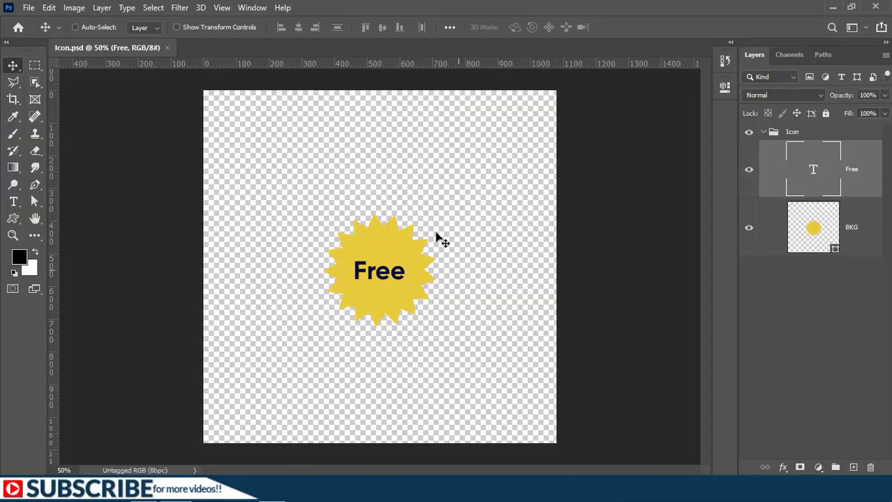
{"action": "mouse_move", "coordinate": [419, 272]}
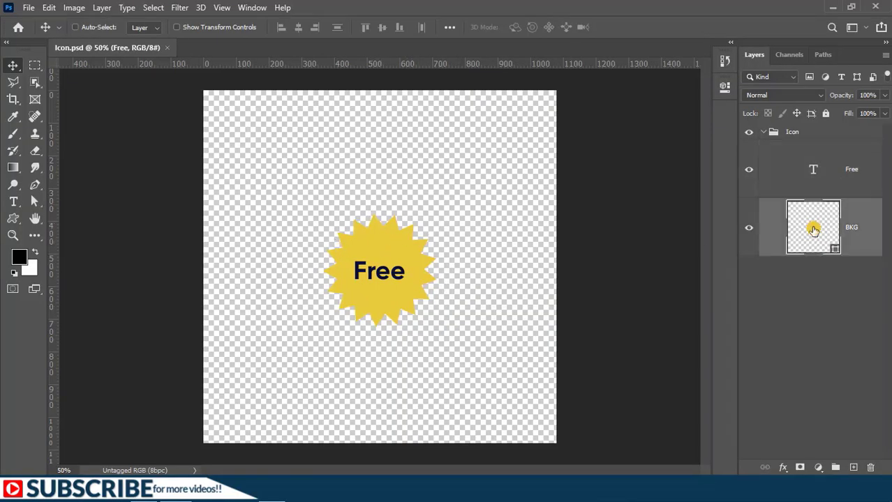
{"action": "double_click", "coordinate": [813, 227]}
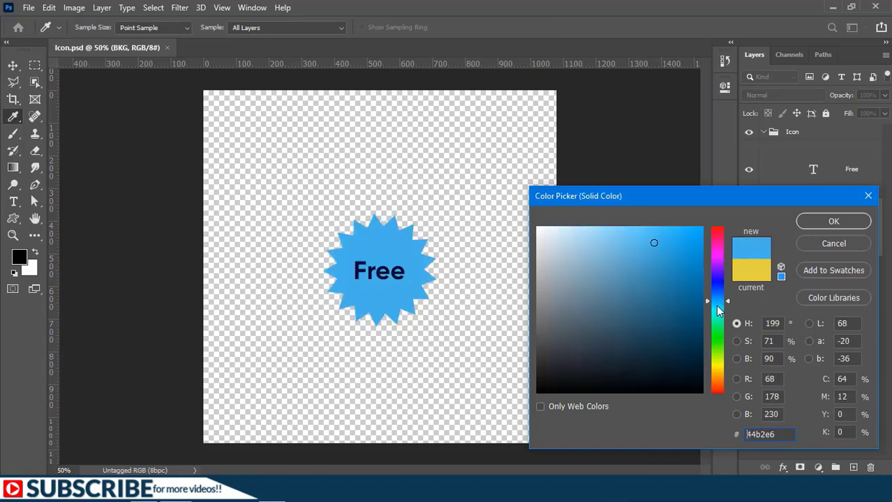
{"action": "left_click", "coordinate": [833, 221]}
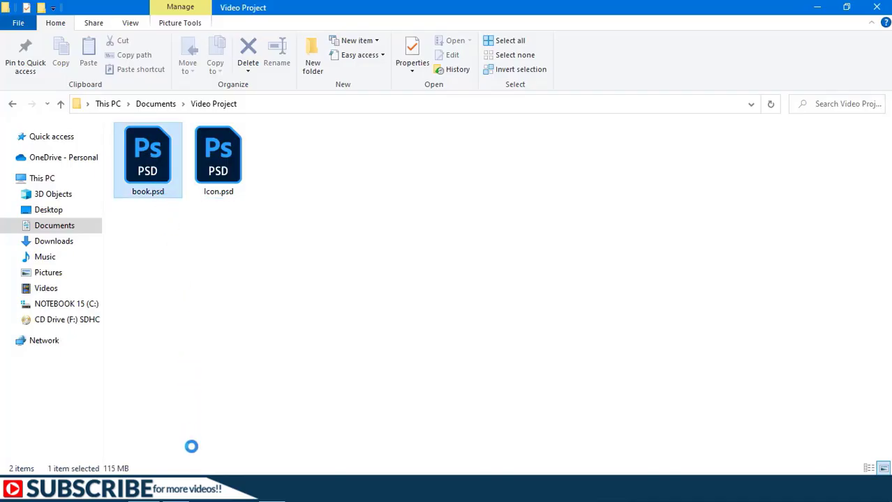
Step: Reopen book.psd from File Explorer, showing the Icon layer's modified-link warning
{"action": "double_click", "coordinate": [218, 153]}
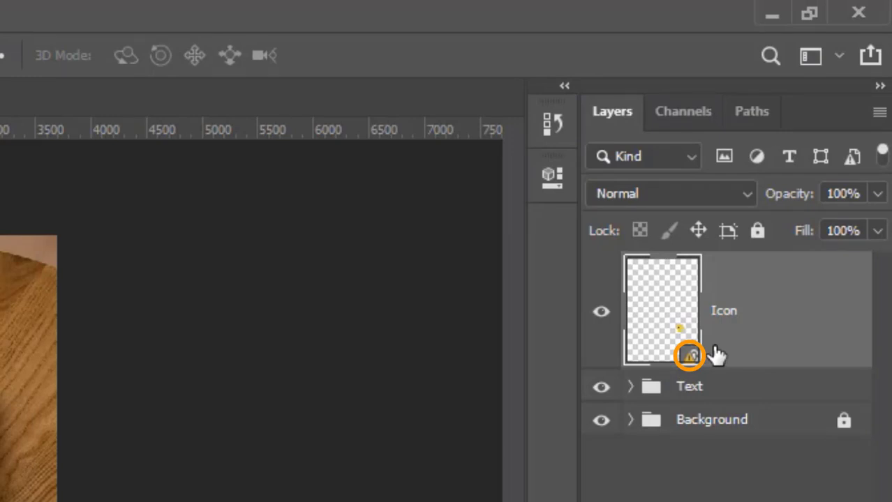
{"action": "mouse_move", "coordinate": [715, 357]}
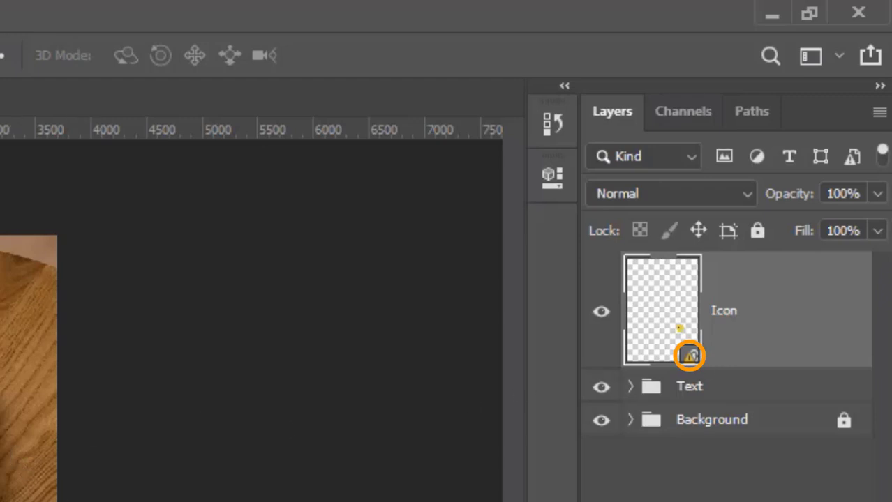
{"action": "mouse_move", "coordinate": [755, 302]}
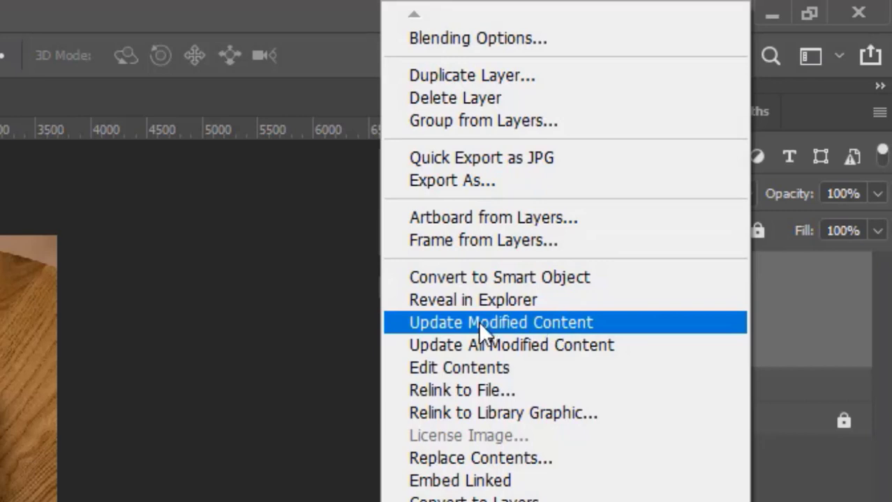
{"action": "mouse_move", "coordinate": [482, 353]}
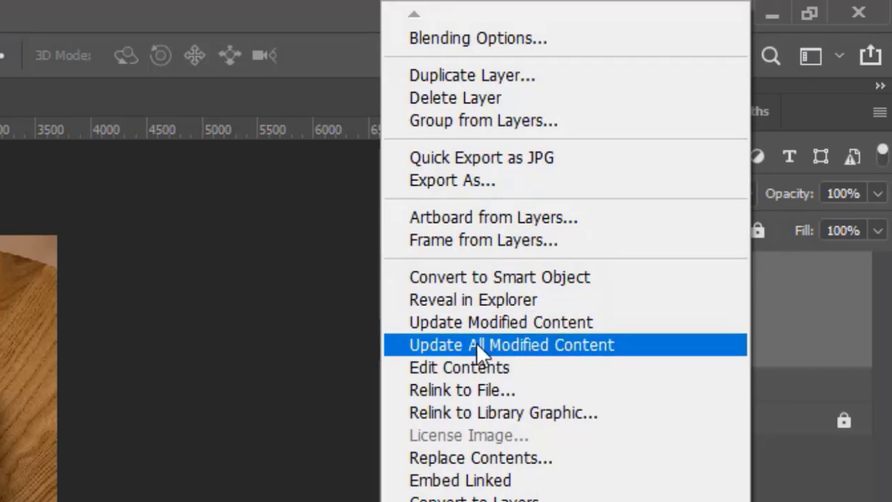
{"action": "mouse_move", "coordinate": [495, 355]}
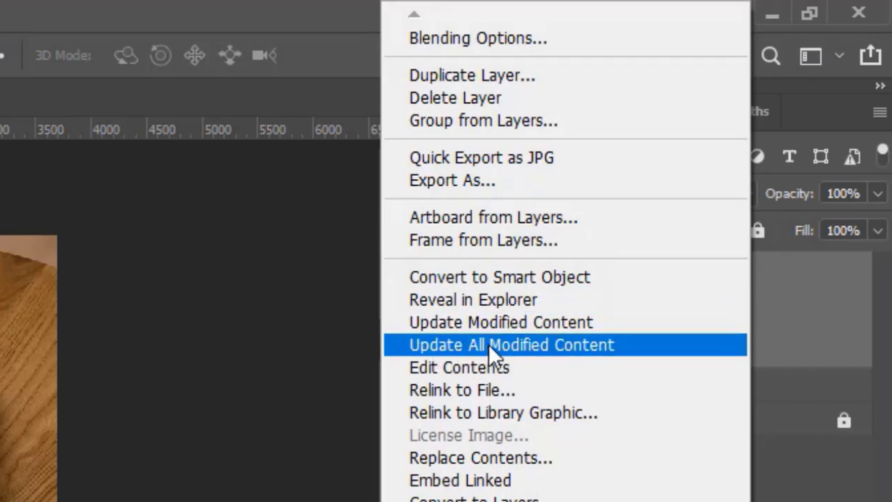
{"action": "mouse_move", "coordinate": [501, 323]}
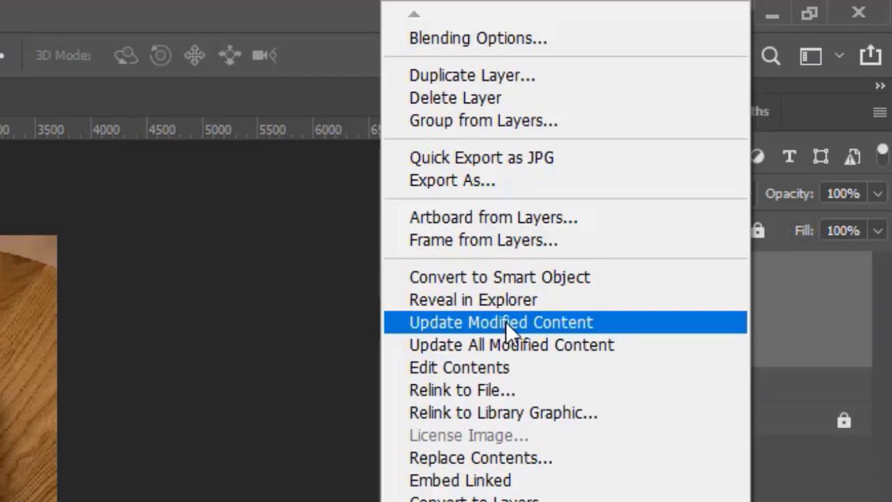
{"action": "mouse_move", "coordinate": [474, 331]}
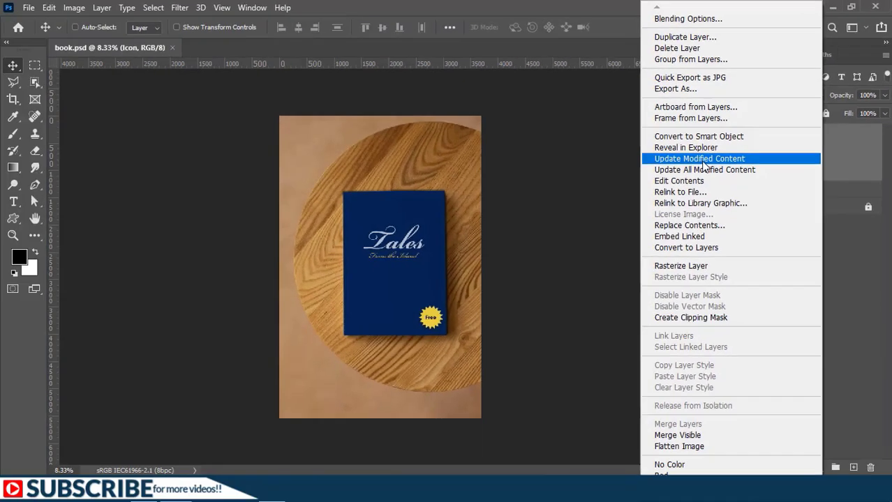
Step: Update the Icon layer's modified linked content so the Free badge shows light blue
{"action": "left_click", "coordinate": [699, 158]}
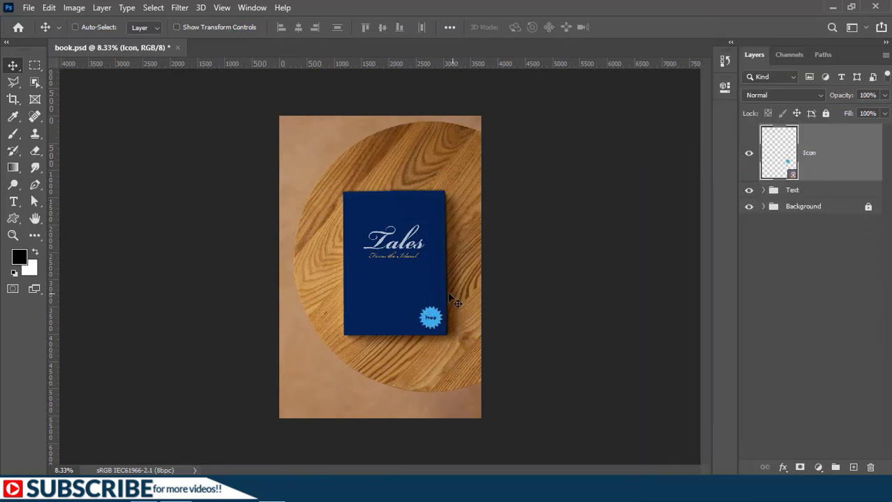
{"action": "mouse_move", "coordinate": [466, 344]}
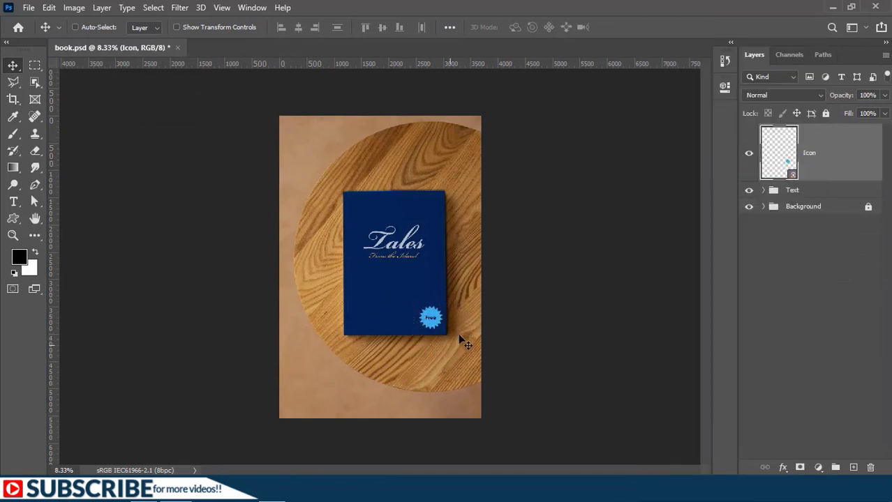